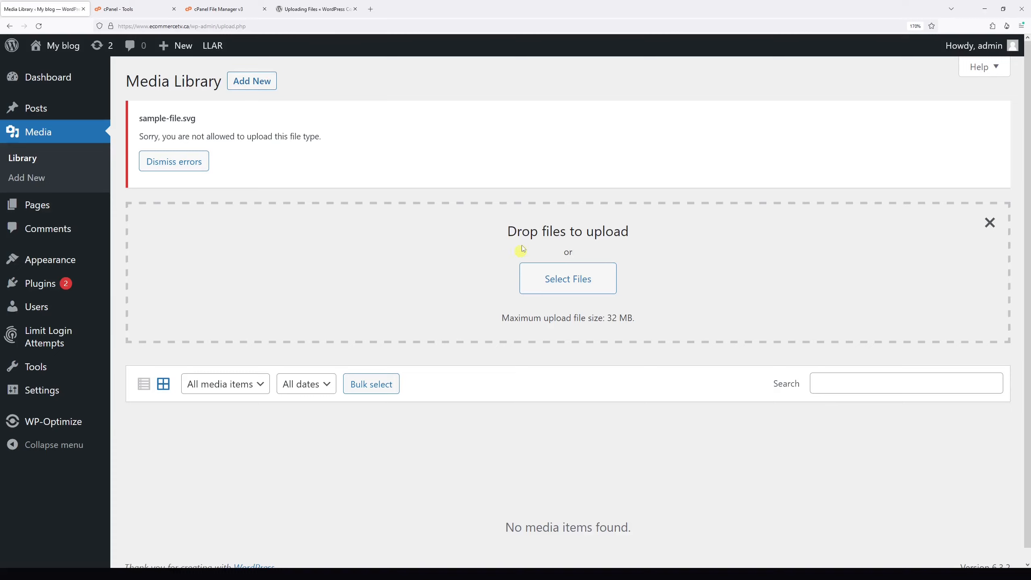
{"action": "mouse_move", "coordinate": [524, 242]}
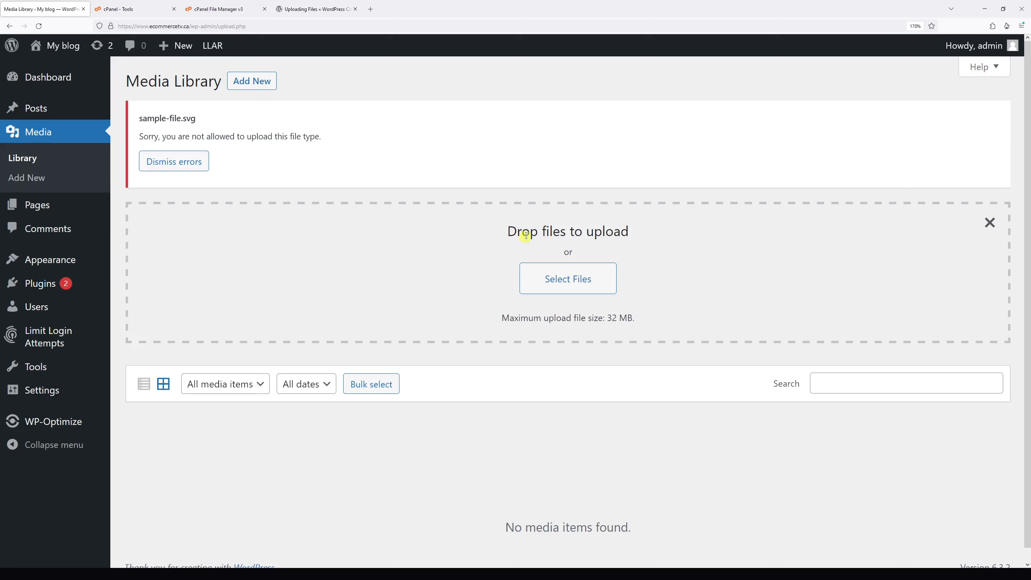
{"action": "mouse_move", "coordinate": [527, 229]}
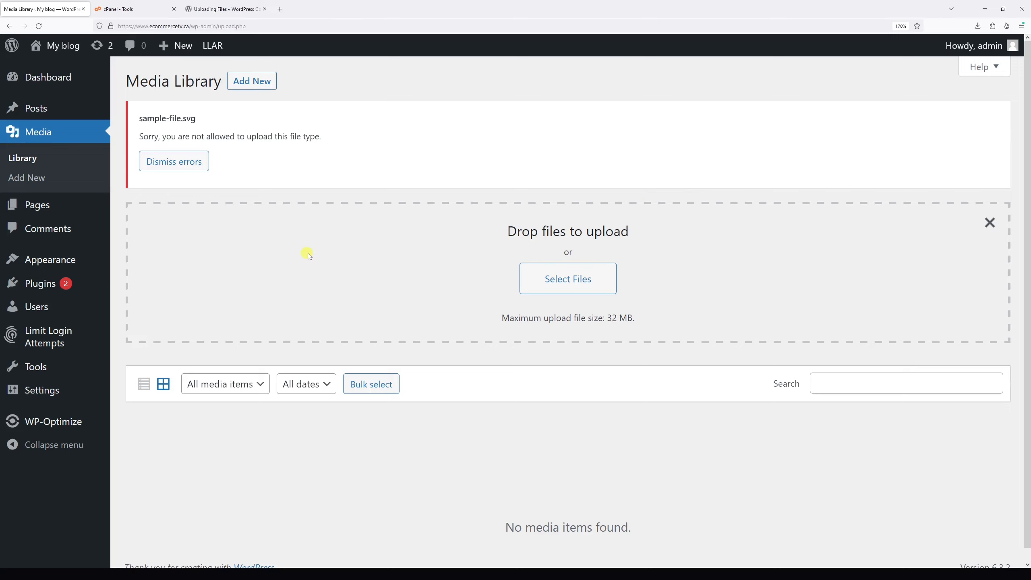
Step: Open cPanel File Manager on public_html and select wp-config.php
{"action": "left_click", "coordinate": [125, 8]}
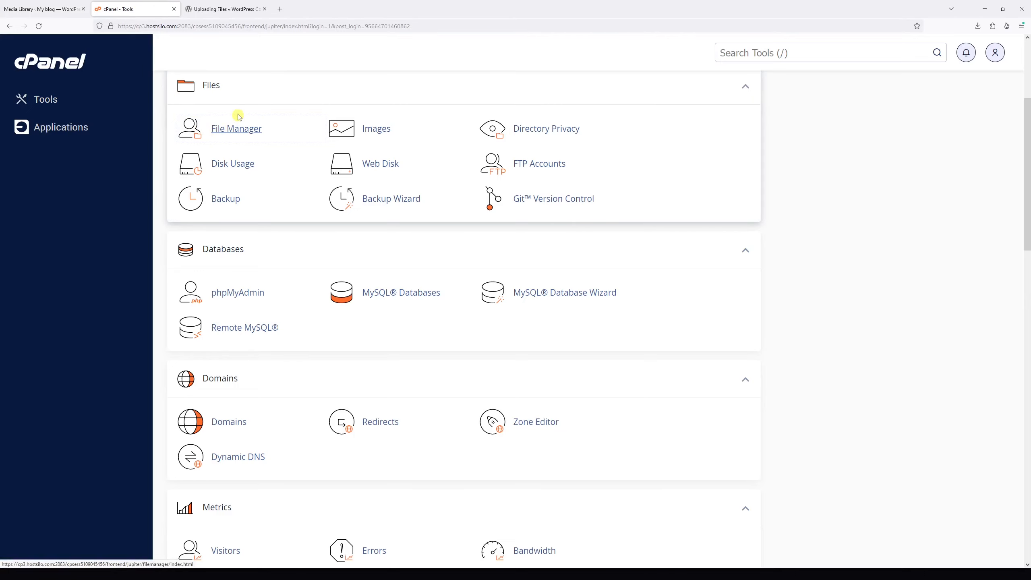
{"action": "left_click", "coordinate": [235, 128]}
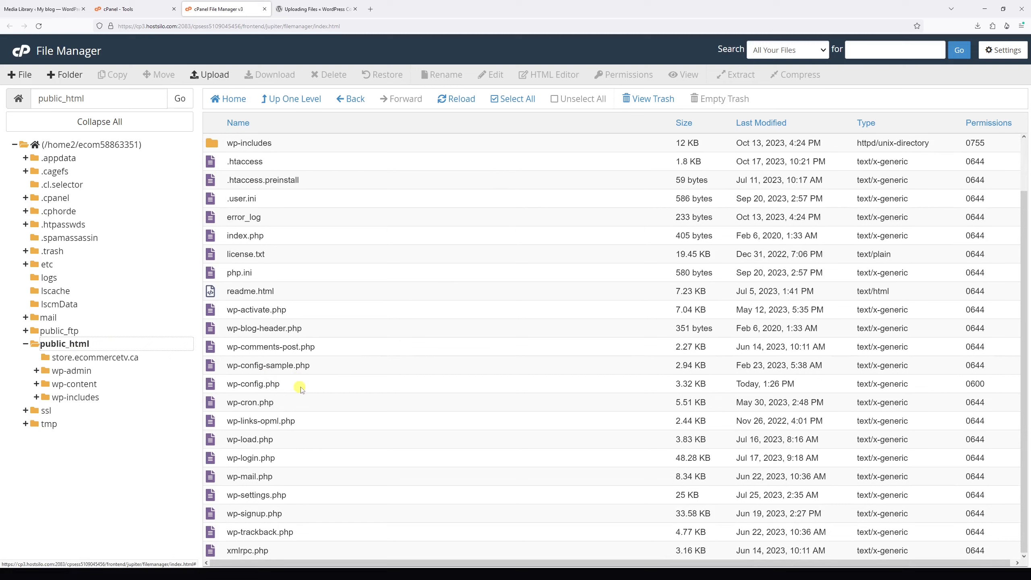
{"action": "left_click", "coordinate": [253, 384]}
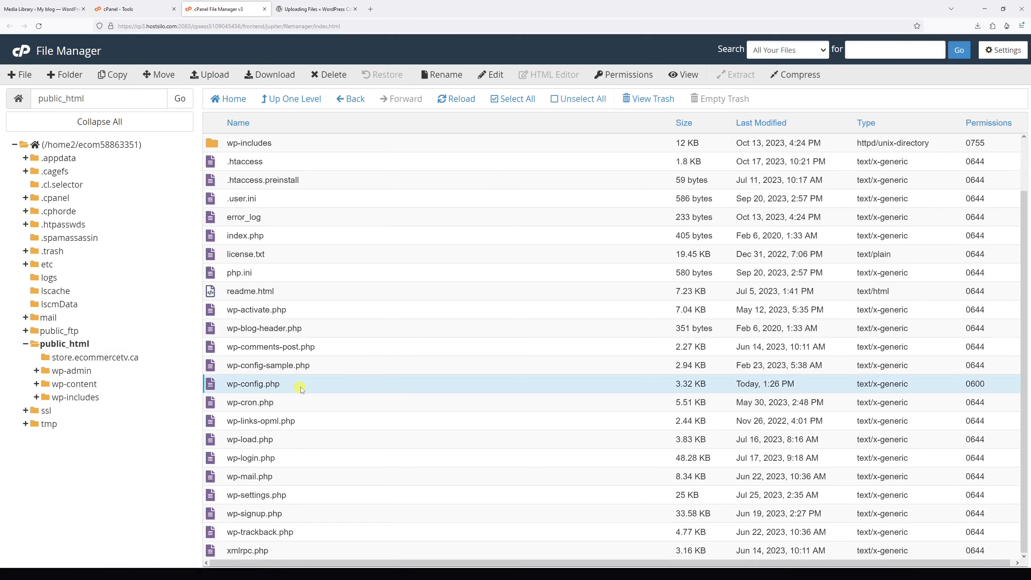
Step: Choose Edit for wp-config.php from its context menu and confirm the encoding dialog
{"action": "right_click", "coordinate": [253, 383]}
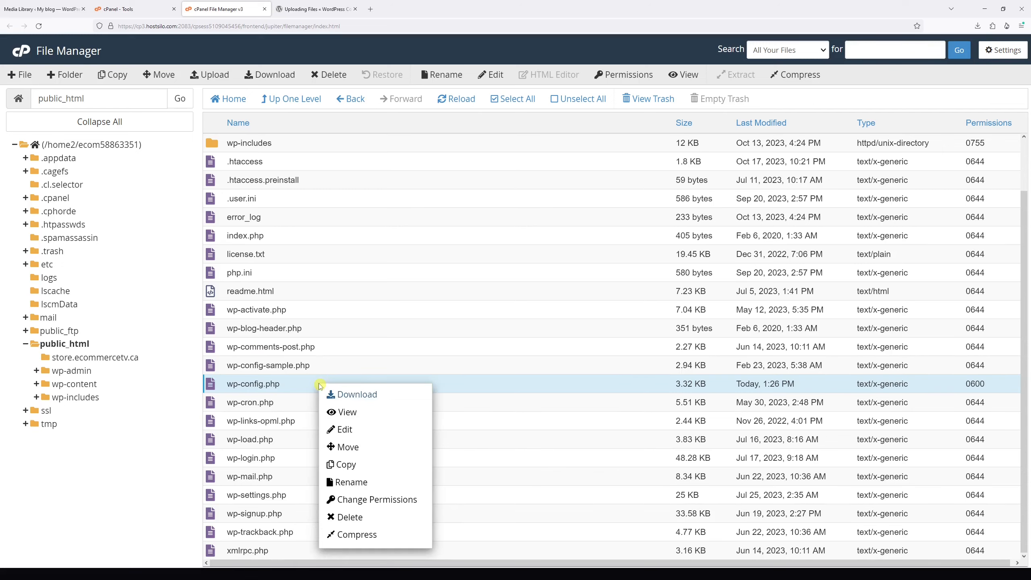
{"action": "left_click", "coordinate": [345, 430]}
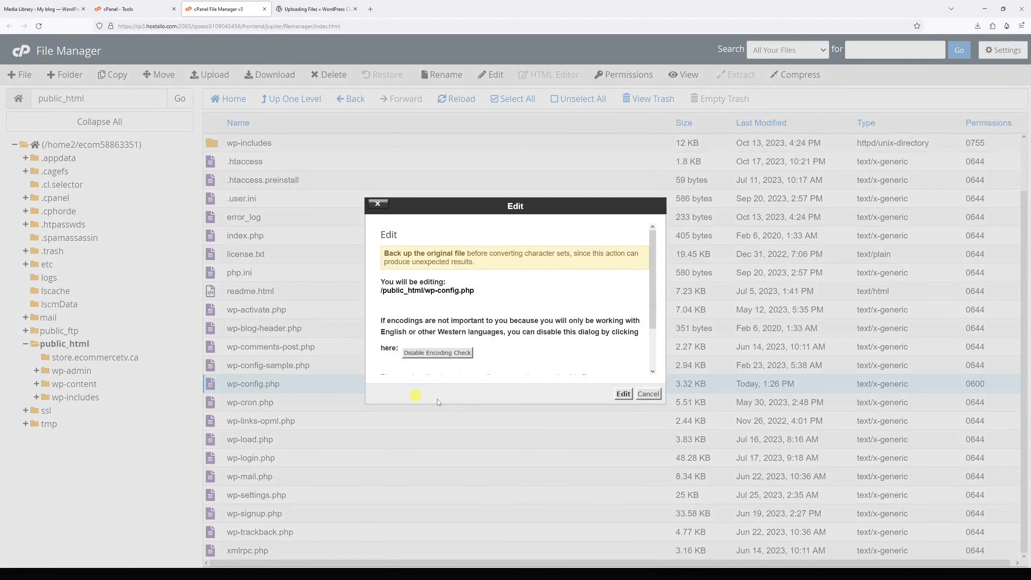
{"action": "left_click", "coordinate": [622, 394]}
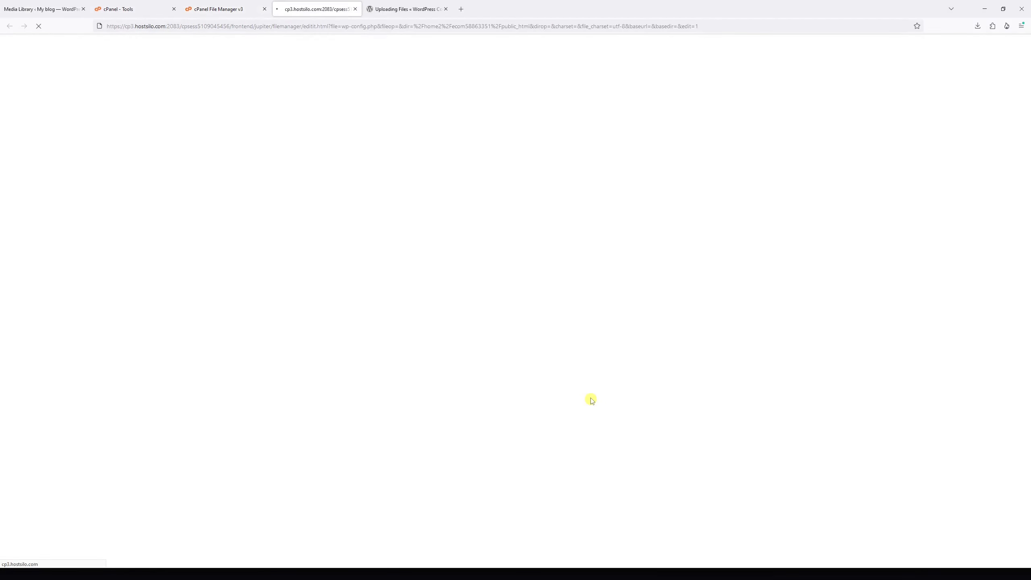
{"action": "mouse_move", "coordinate": [531, 242]}
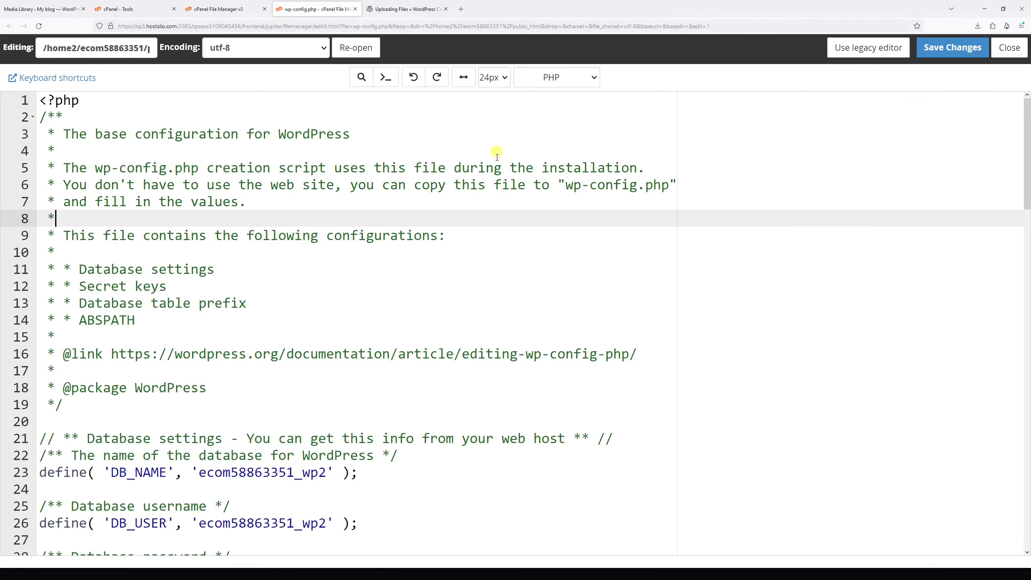
Step: Scroll the wp-config.php editor down to the 'That's all, stop editing!' line
{"action": "scroll", "scroll_direction": "down", "scroll_amount": 3}
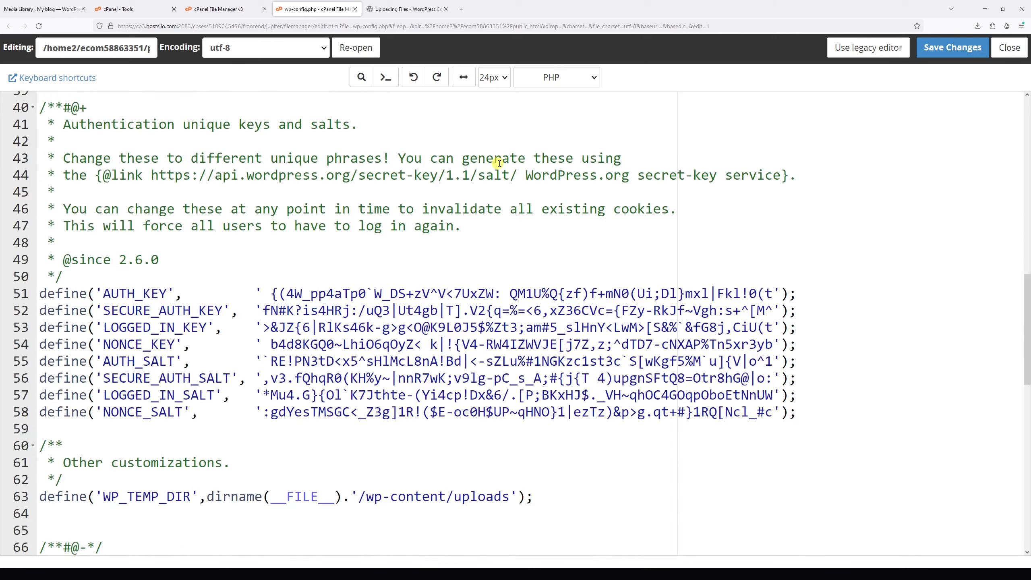
{"action": "scroll", "scroll_direction": "down", "scroll_amount": 3}
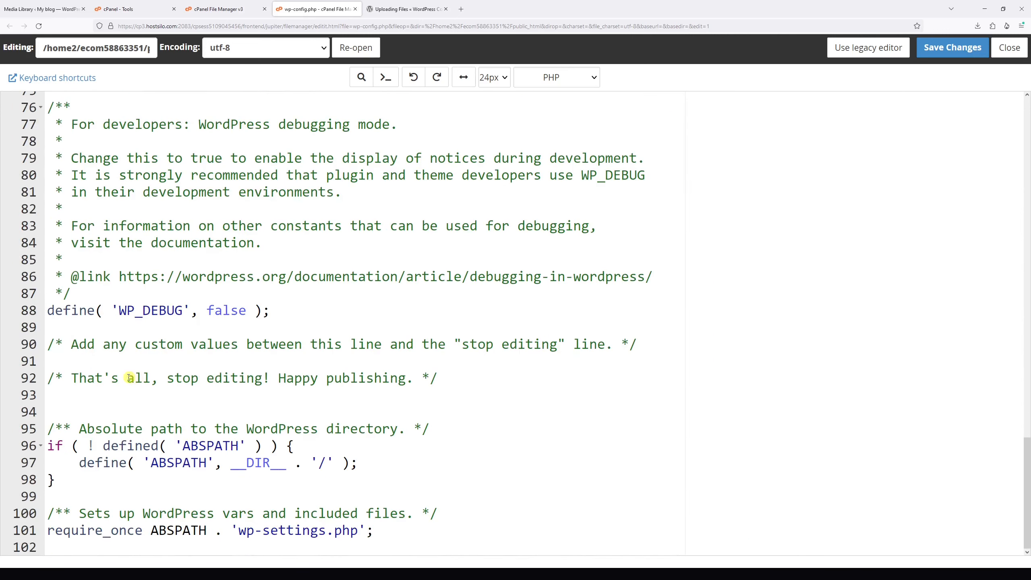
{"action": "mouse_move", "coordinate": [316, 363]}
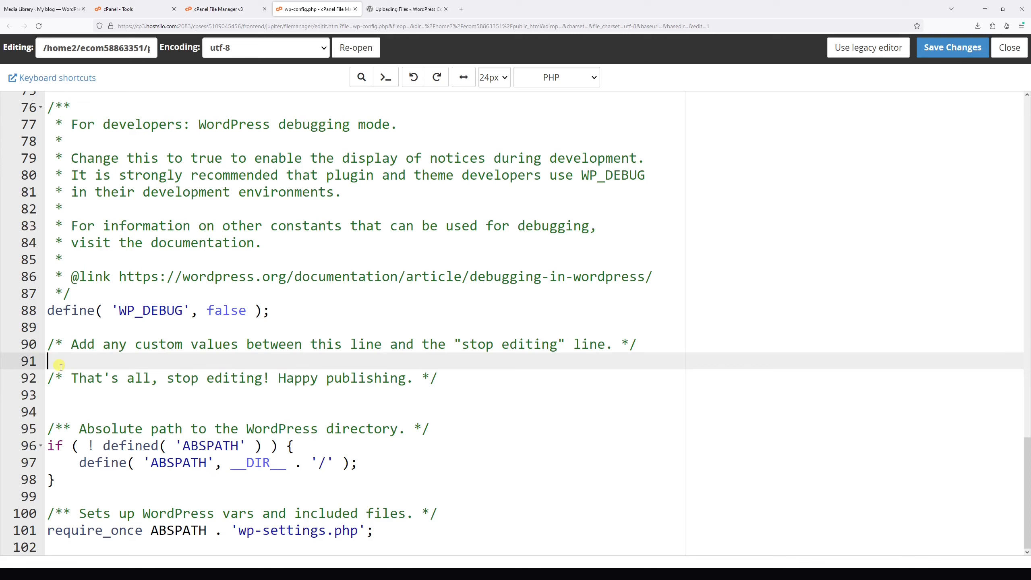
Step: Add define('ALLOW_UNFILTERED_UPLOADS', true); above the stop-editing line and save
{"action": "type", "text": "d"}
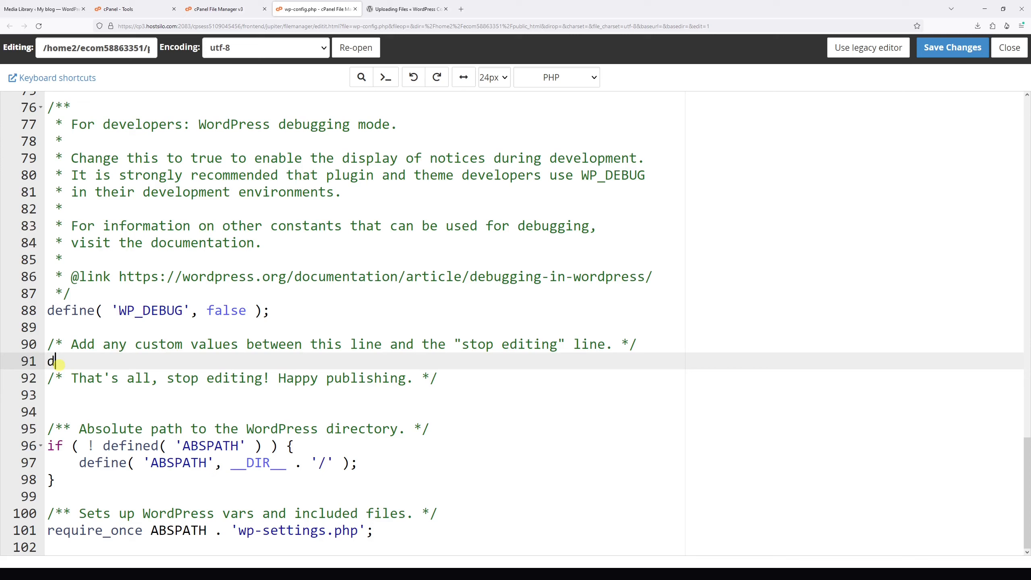
{"action": "type", "text": "efine()"}
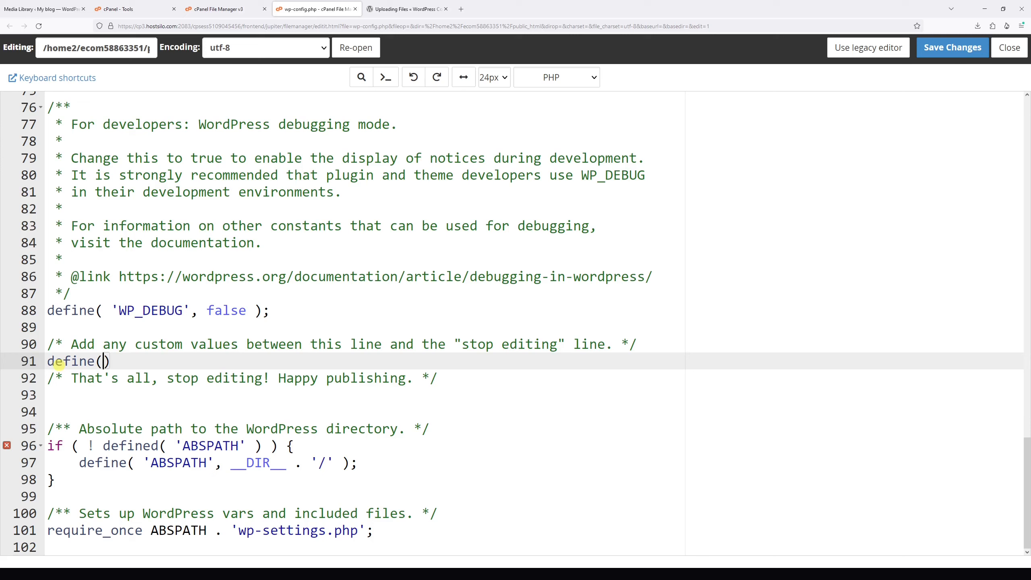
{"action": "type", "text": "''"}
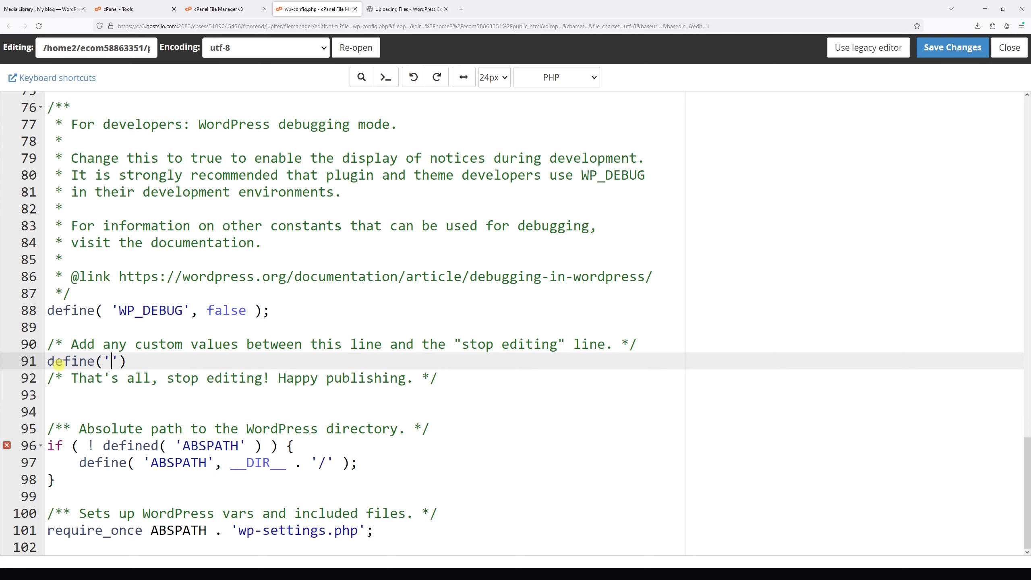
{"action": "type", "text": "ALLOW_"}
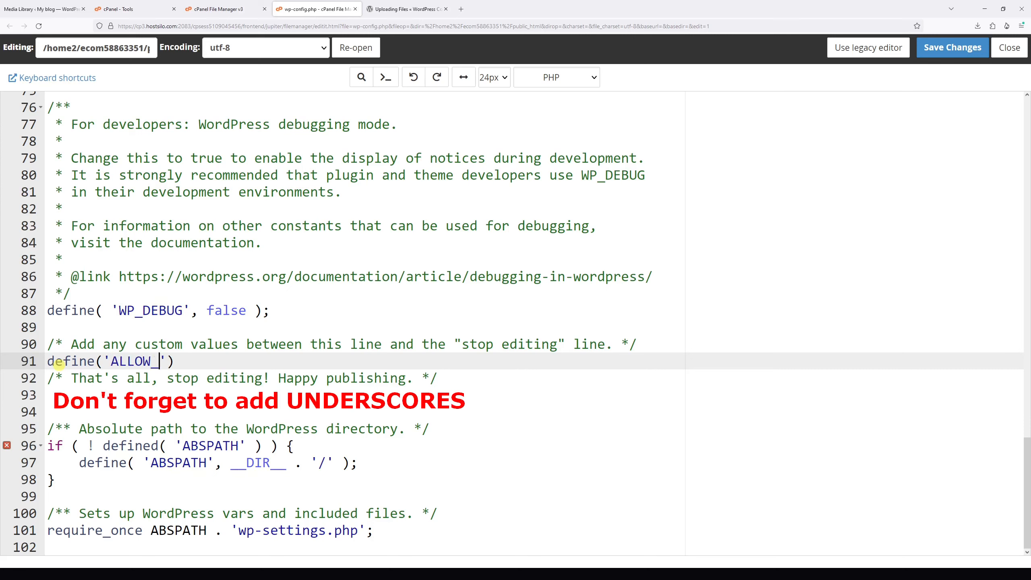
{"action": "type", "text": "UNFILTERED"}
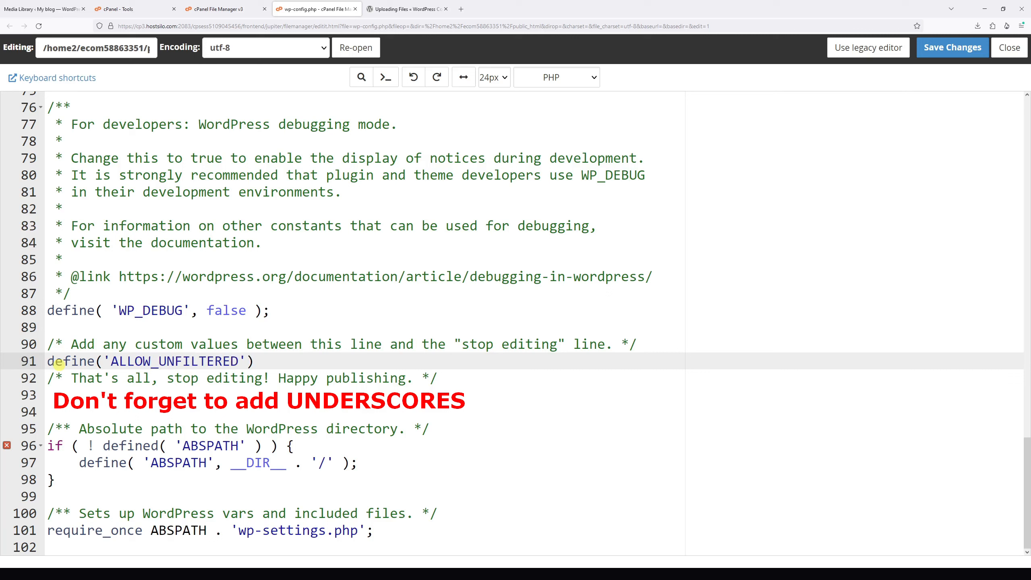
{"action": "type", "text": "_UPLOADS"}
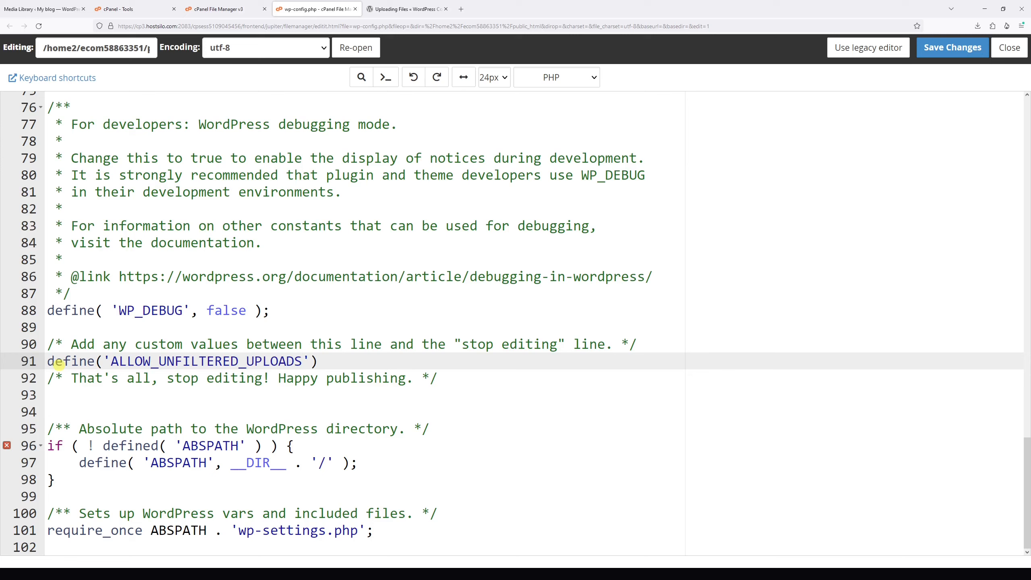
{"action": "type", "text": ","}
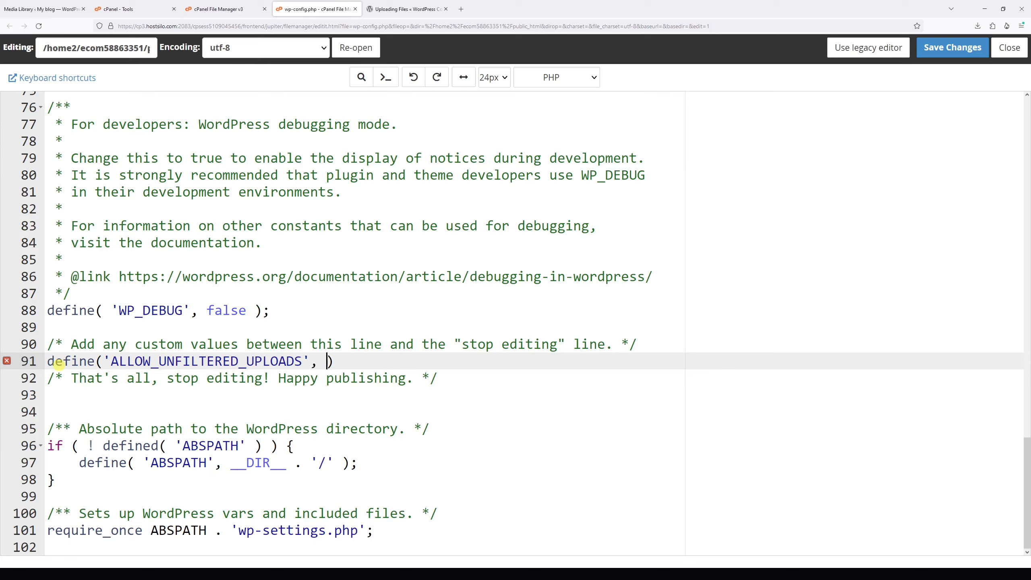
{"action": "type", "text": "true"}
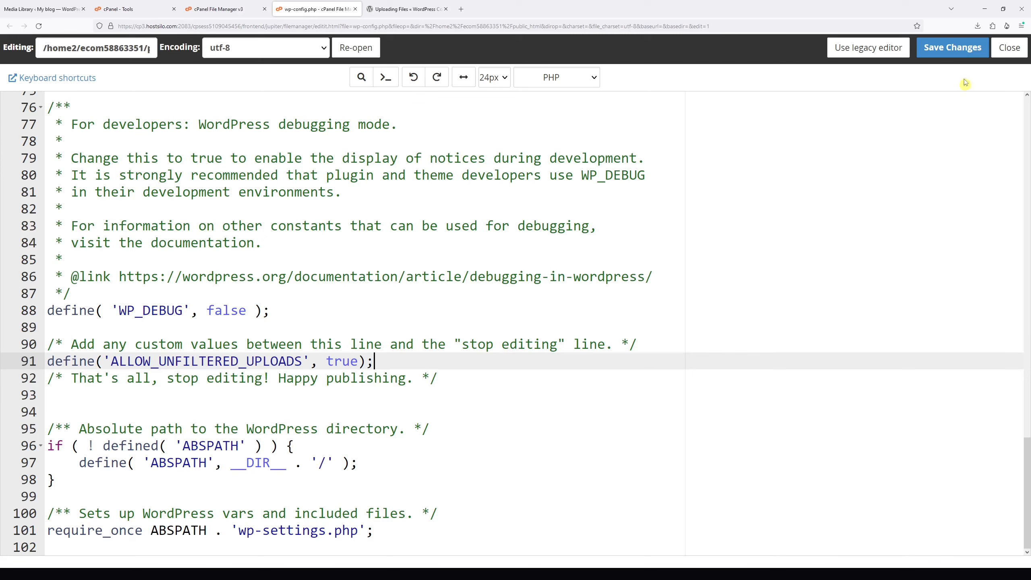
{"action": "left_click", "coordinate": [951, 48]}
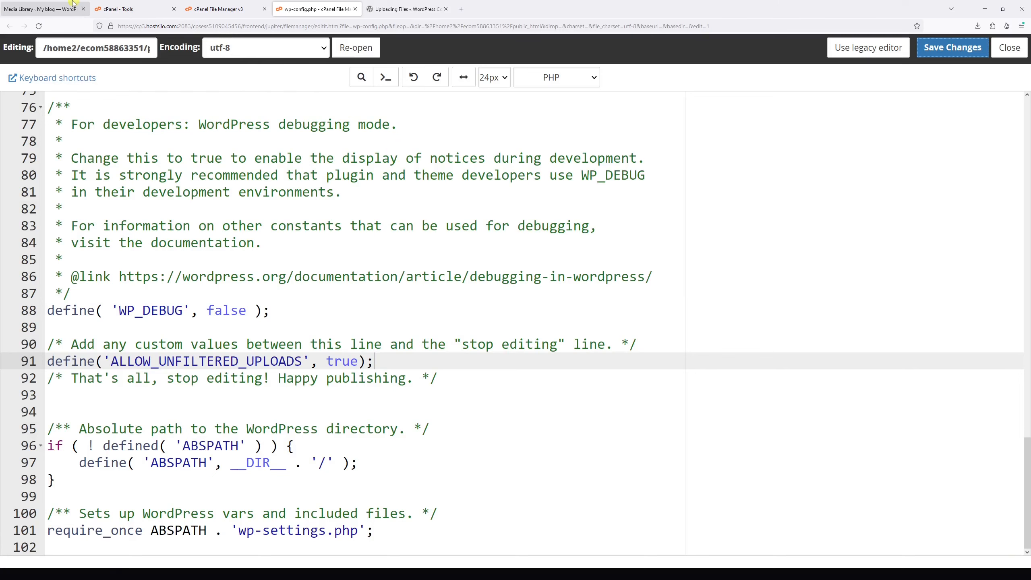
Step: Upload sample-file.svg through WordPress Media > Add New
{"action": "left_click", "coordinate": [42, 8]}
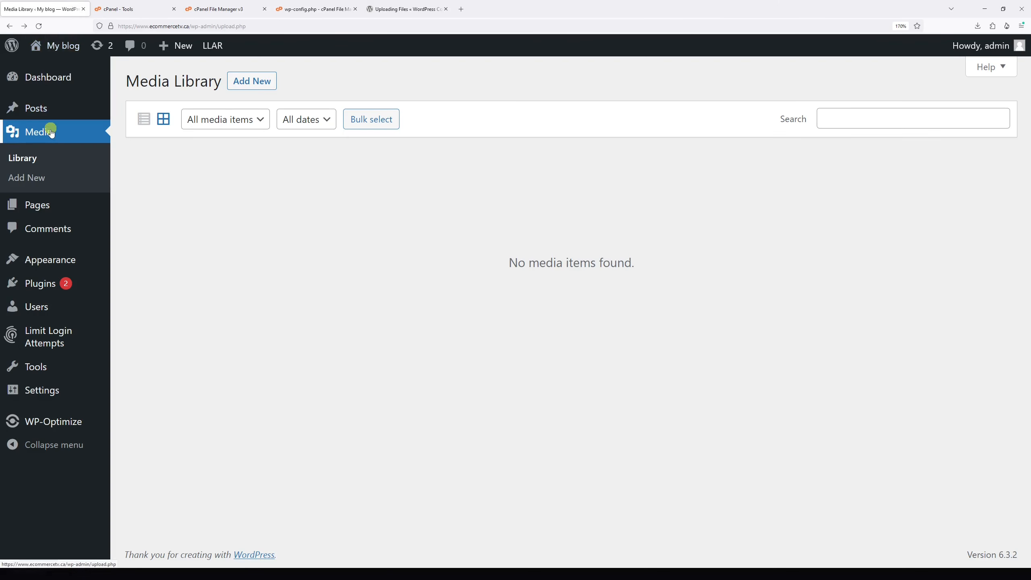
{"action": "mouse_move", "coordinate": [26, 178]}
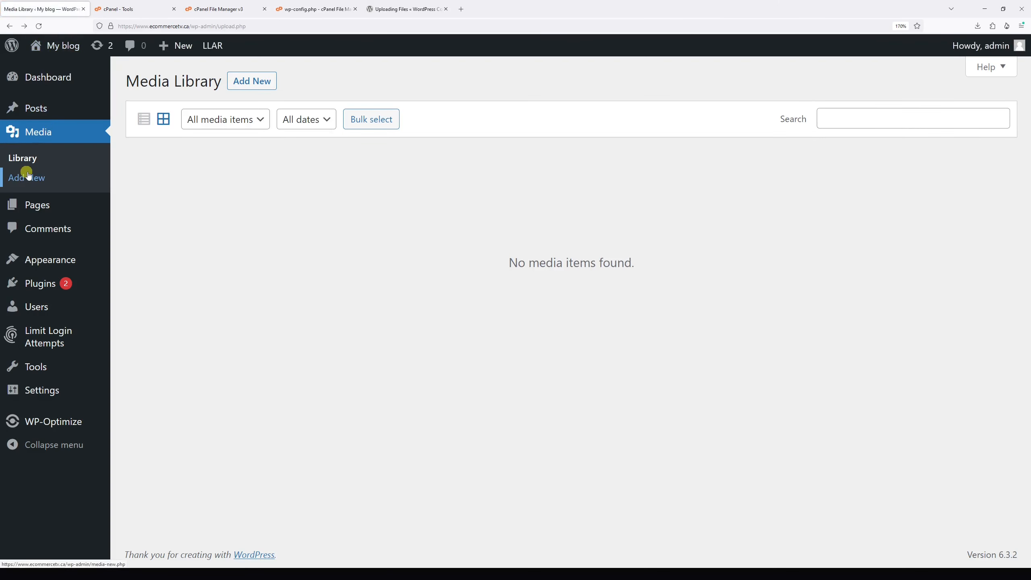
{"action": "left_click", "coordinate": [27, 177]}
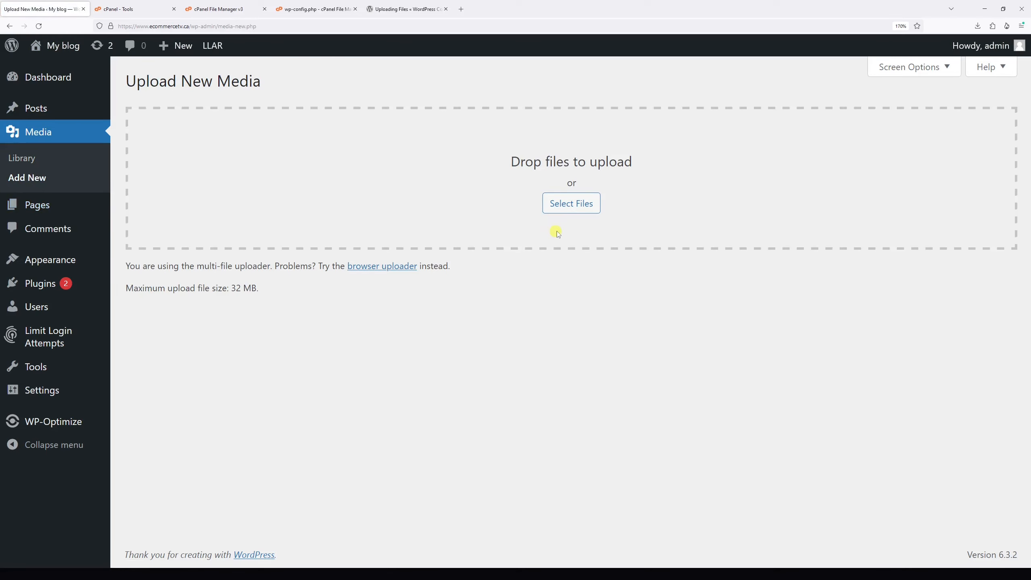
{"action": "left_click", "coordinate": [571, 203]}
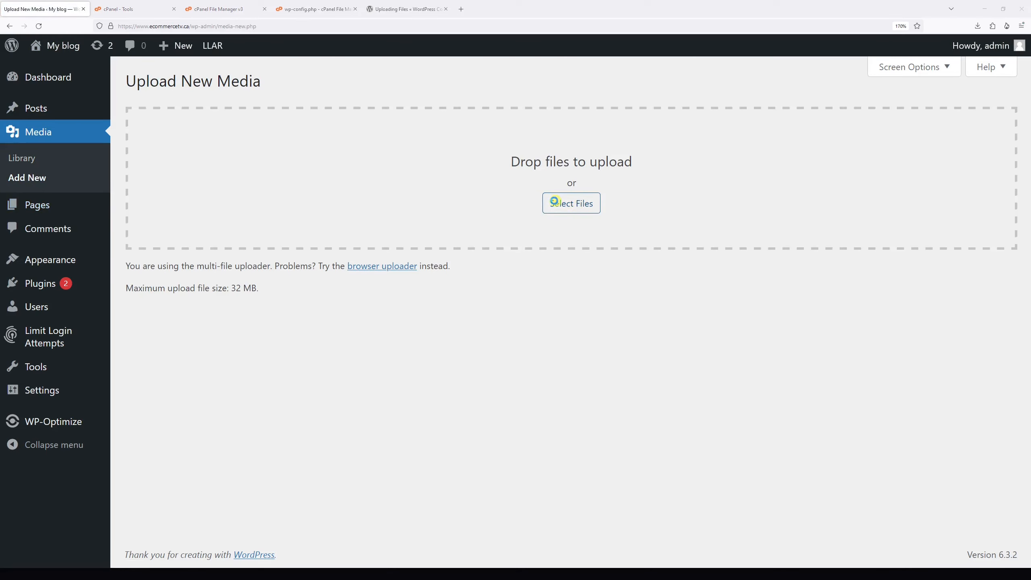
{"action": "left_click", "coordinate": [571, 202]}
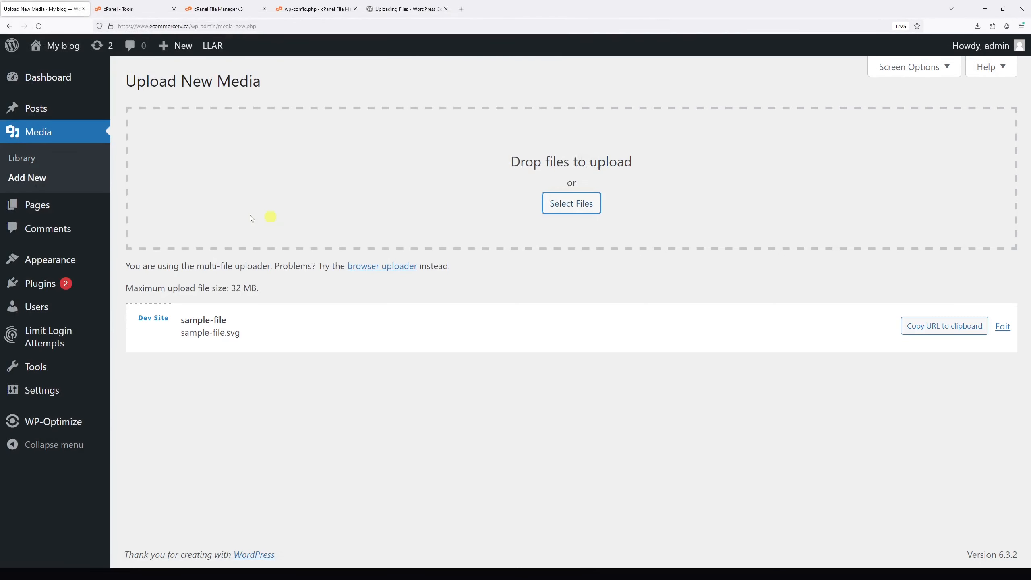
{"action": "mouse_move", "coordinate": [407, 403]}
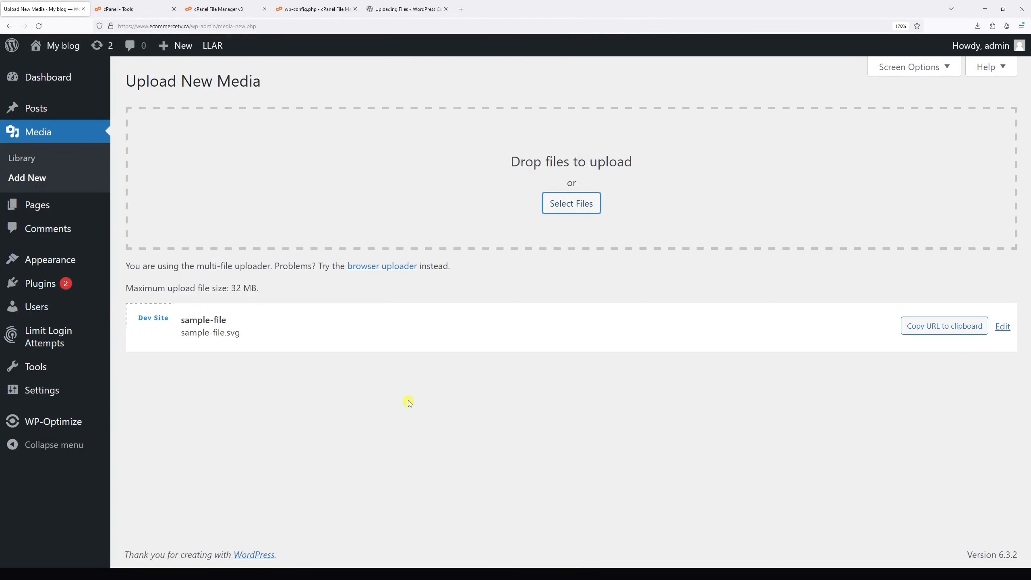
{"action": "mouse_move", "coordinate": [22, 158]}
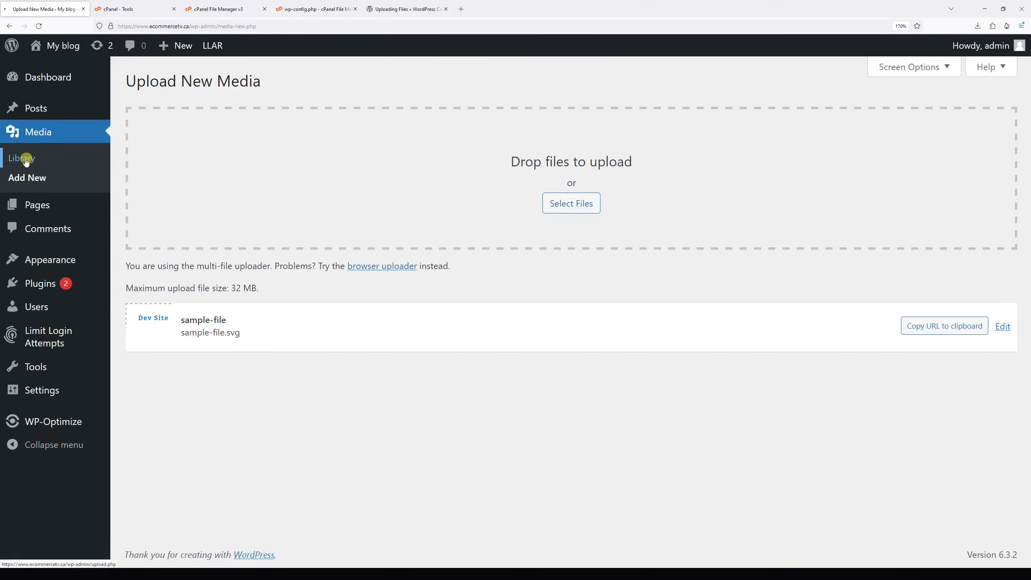
Step: Check the SVG in Media Library, then return to the wp-config.php editor tab
{"action": "left_click", "coordinate": [22, 158]}
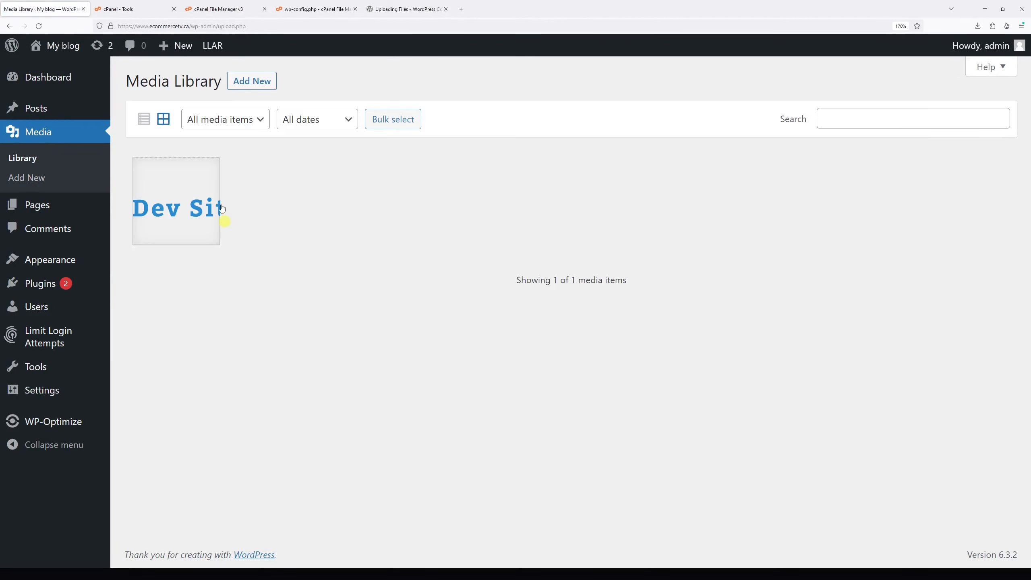
{"action": "mouse_move", "coordinate": [275, 222]}
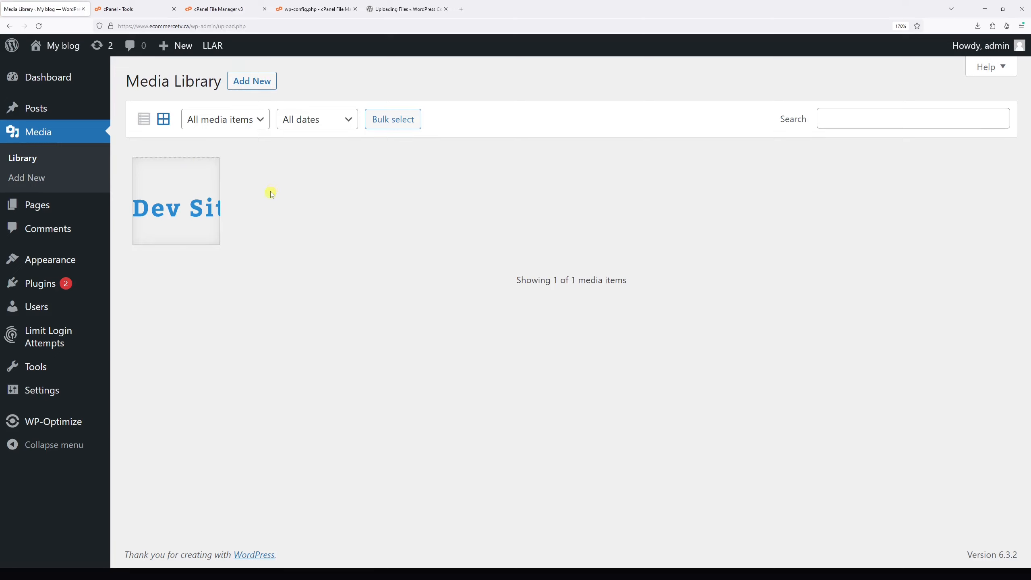
{"action": "mouse_move", "coordinate": [300, 86]}
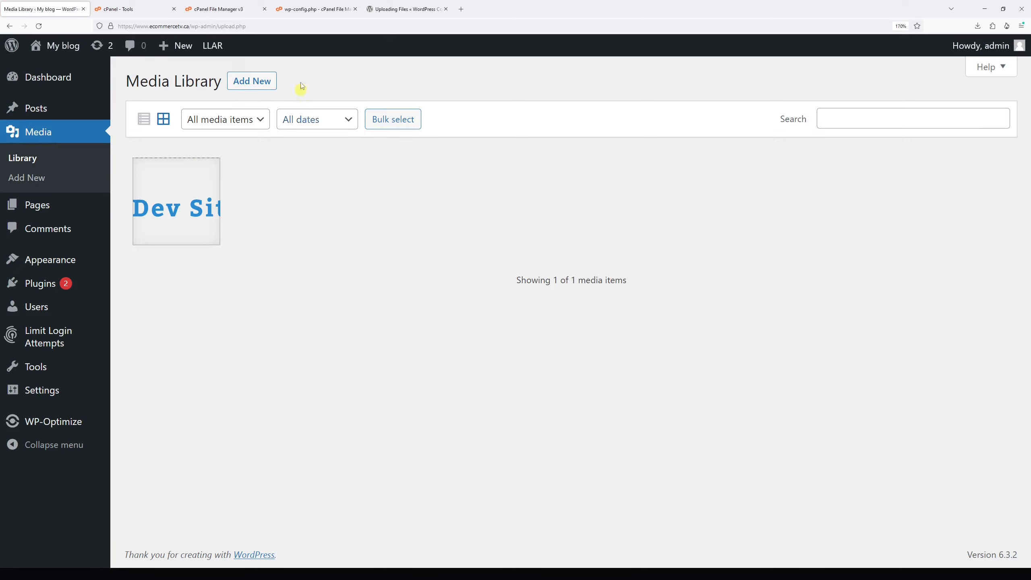
{"action": "left_click", "coordinate": [315, 8]}
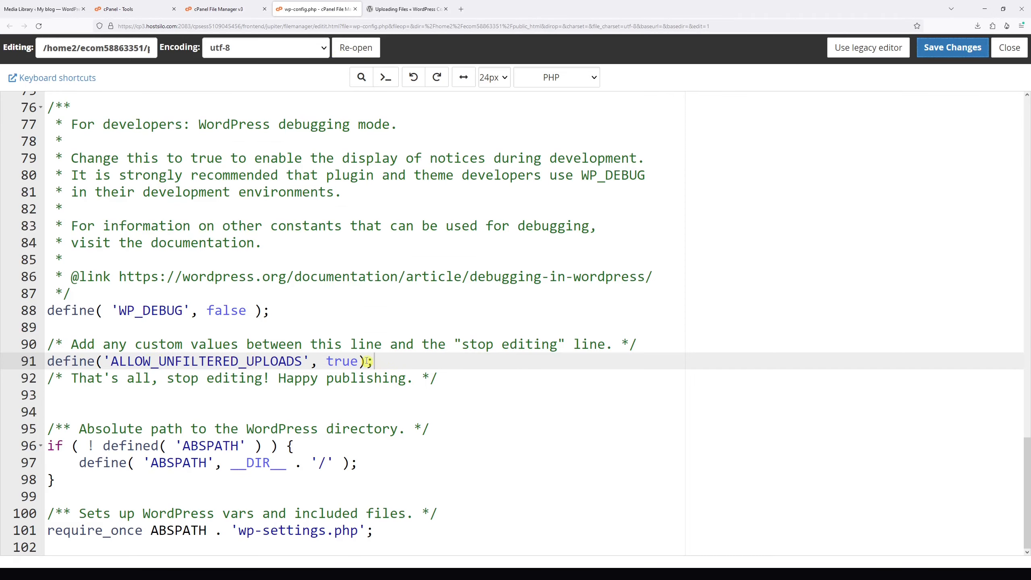
Step: Delete the define('ALLOW_UNFILTERED_UPLOADS', true); line and save wp-config.php
{"action": "left_click_drag", "start_coordinate": [149, 361], "coordinate": [371, 361]}
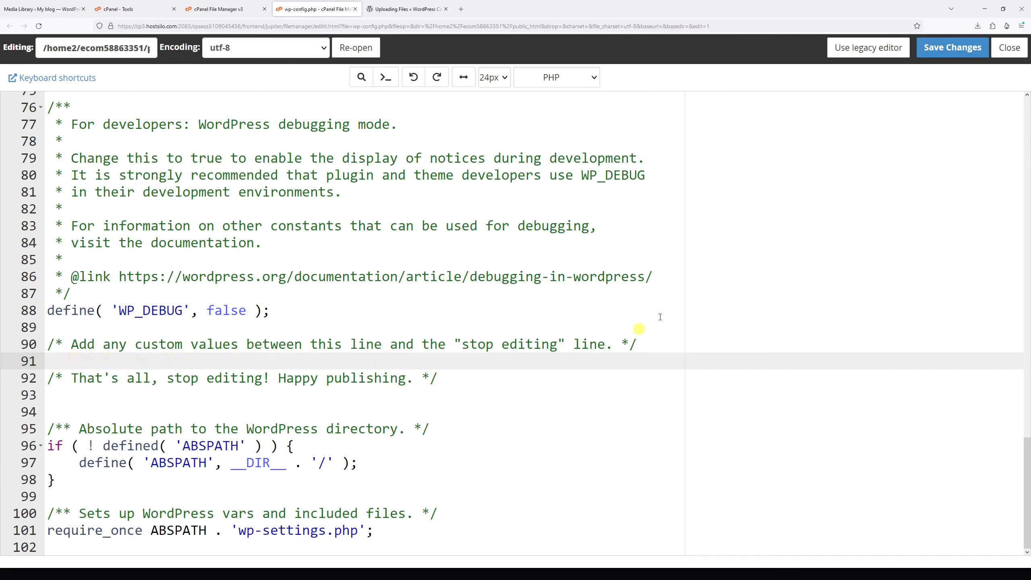
{"action": "left_click", "coordinate": [951, 47]}
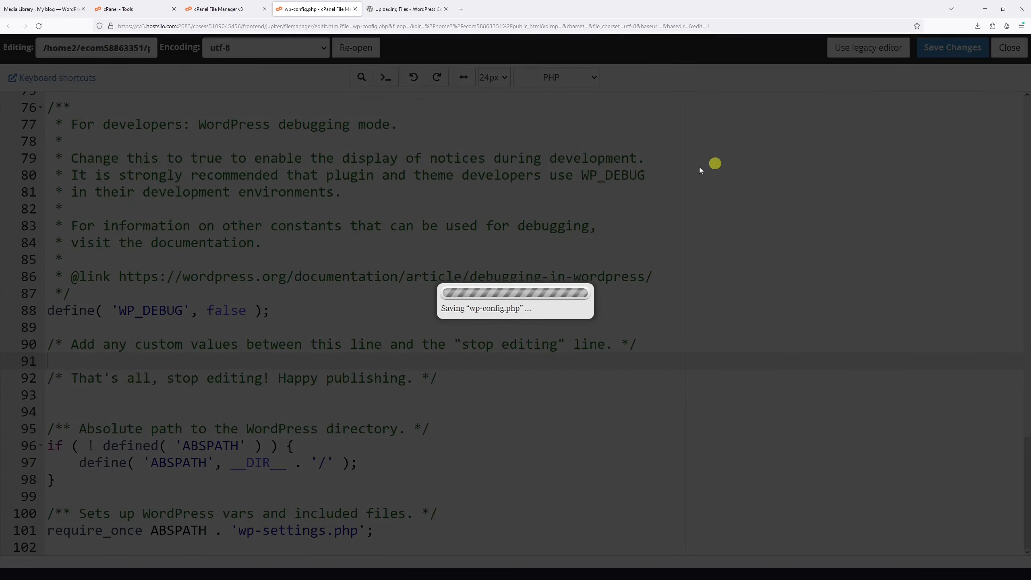